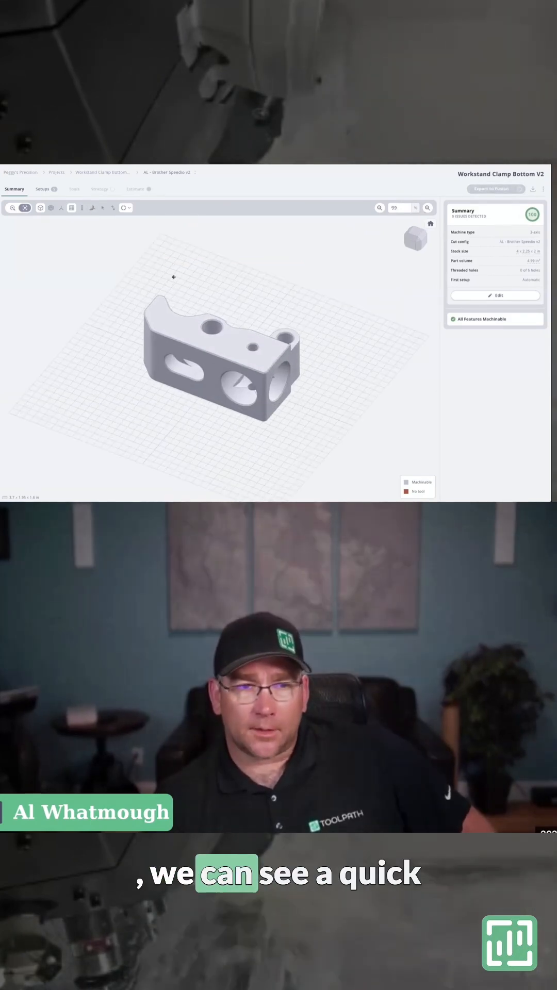
Step: Toggle the stock preview on and off, view the $215.71 cost estimate, and copy the part access key
click(50, 208)
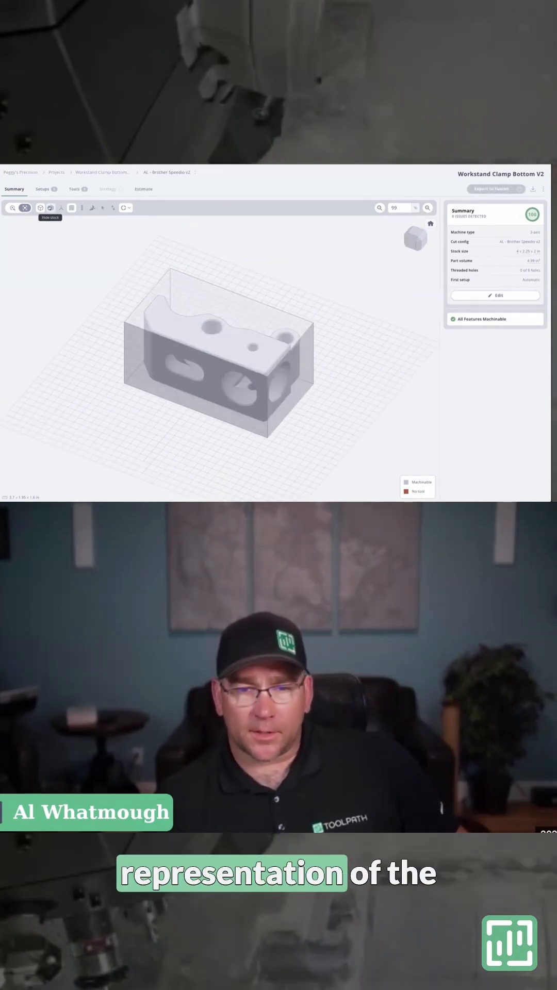
click(25, 208)
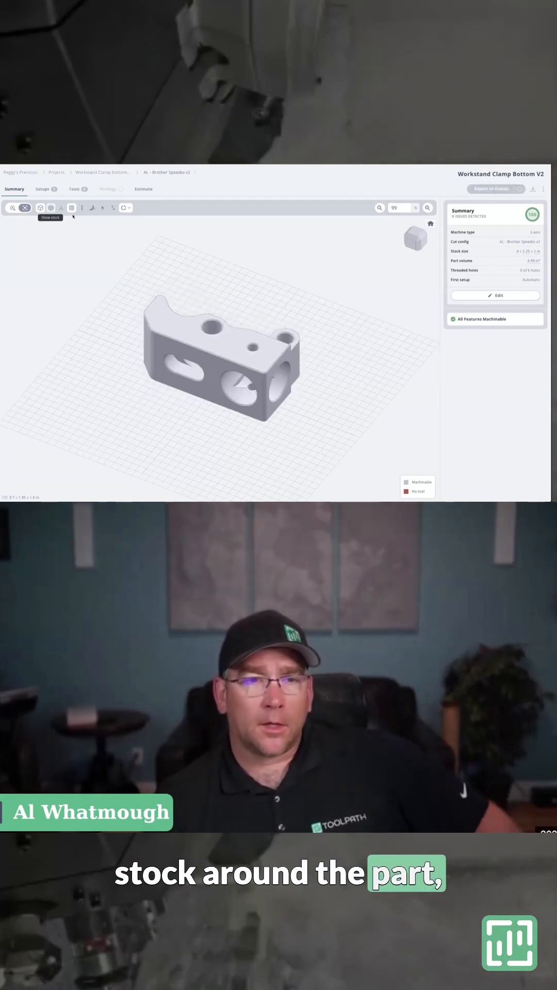
click(135, 189)
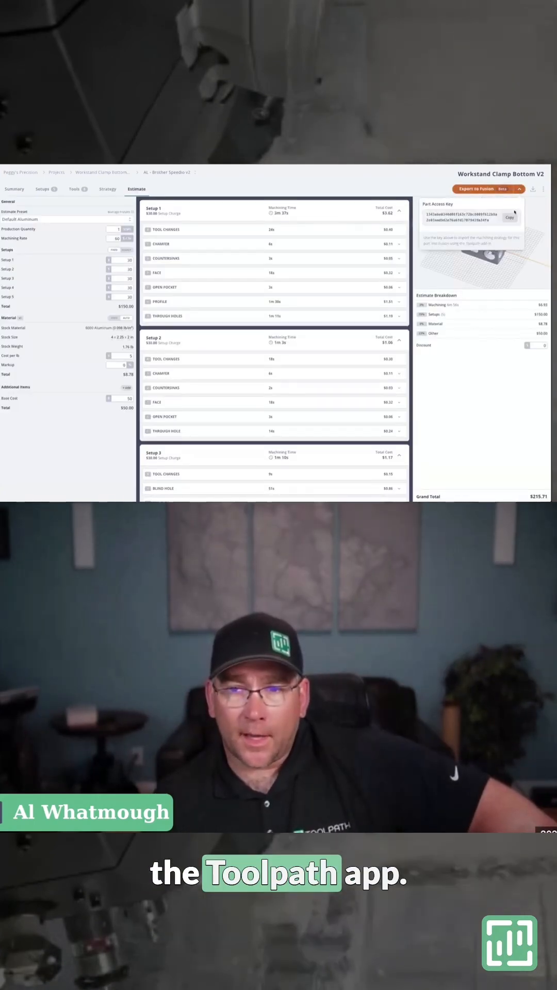
click(519, 188)
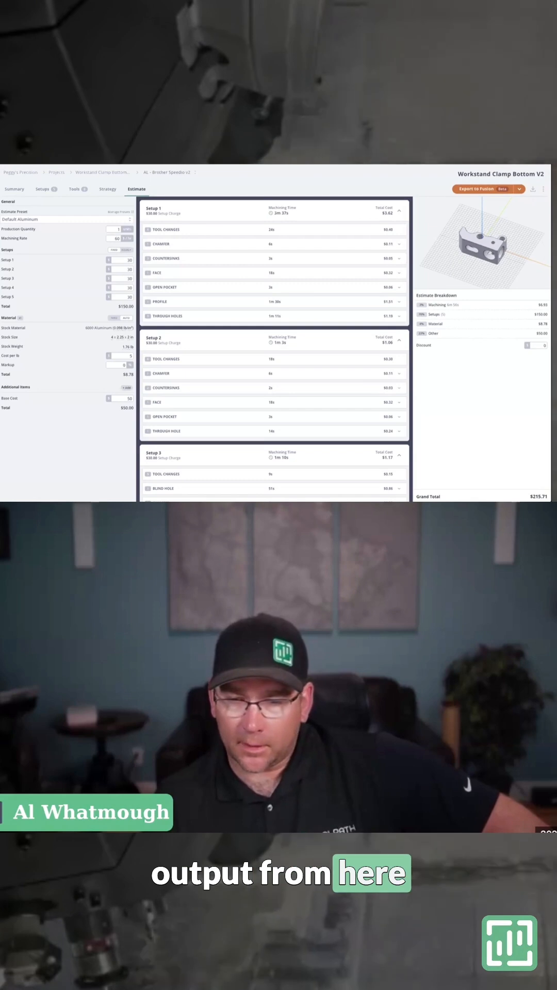